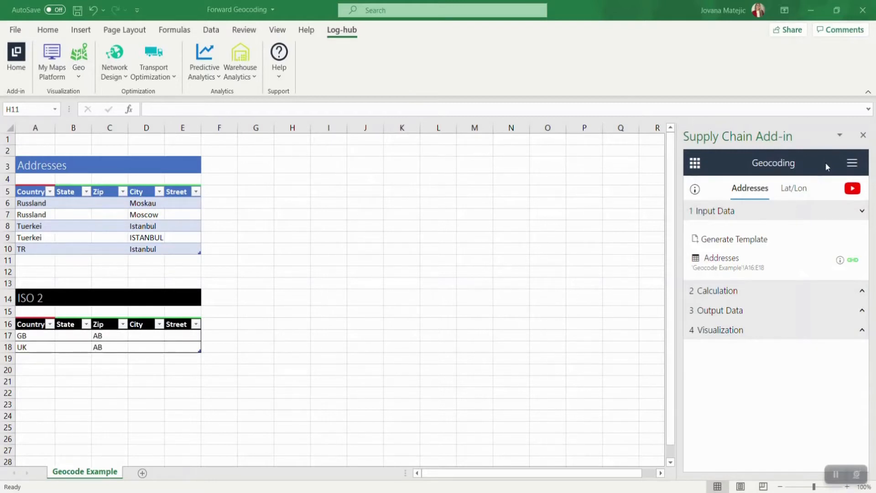
pyautogui.moveTo(812, 178)
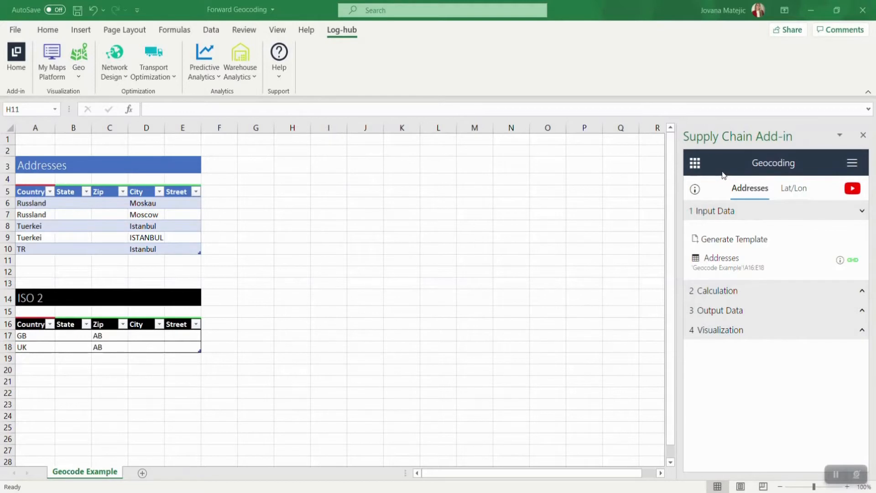
pyautogui.moveTo(485, 188)
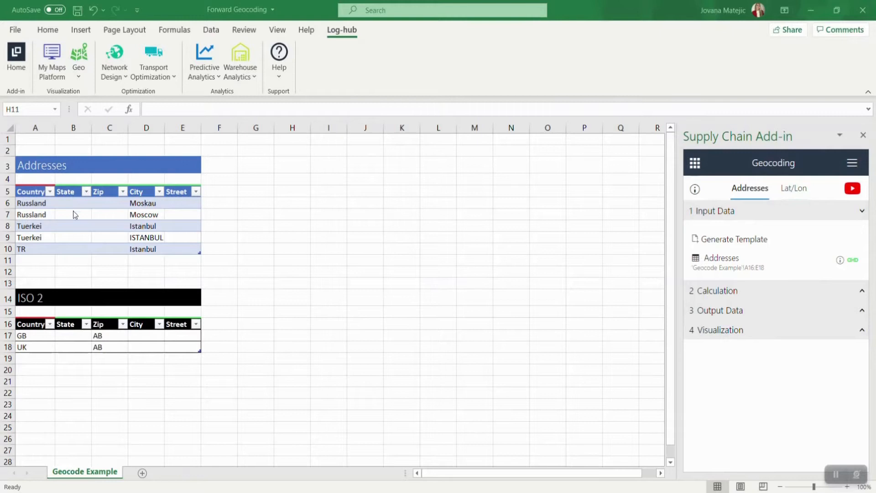
pyautogui.moveTo(75, 205)
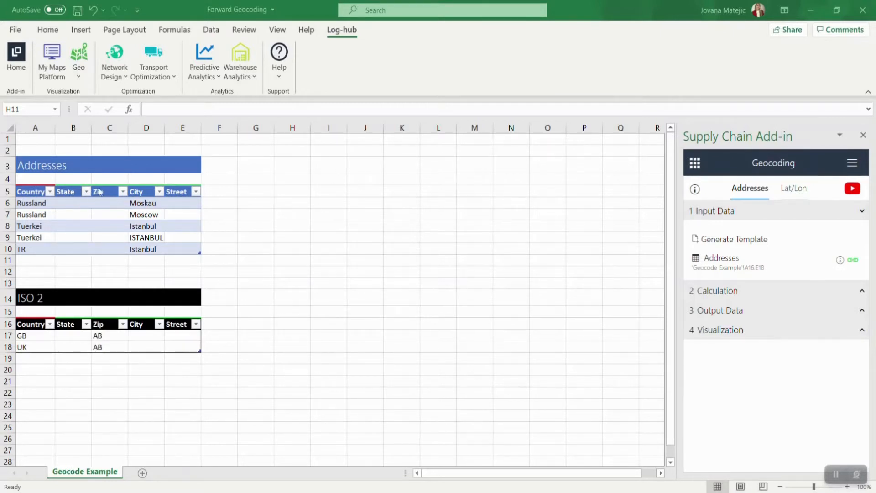
pyautogui.moveTo(108, 196)
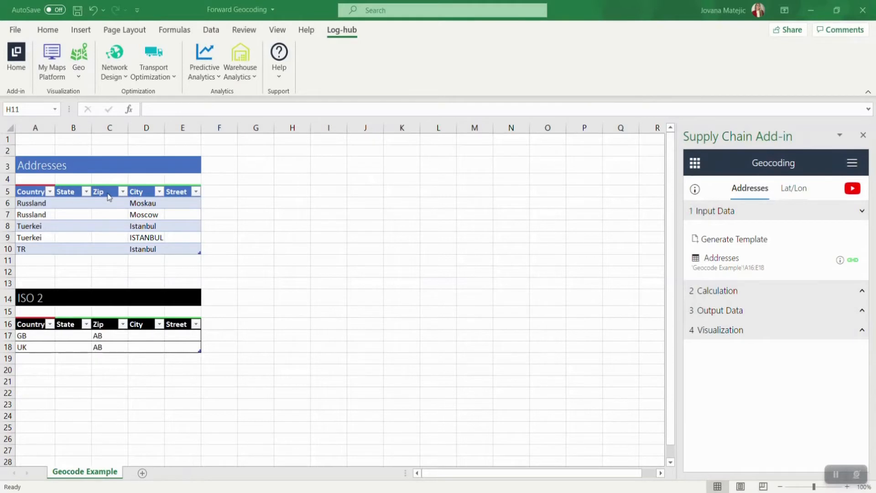
pyautogui.moveTo(102, 218)
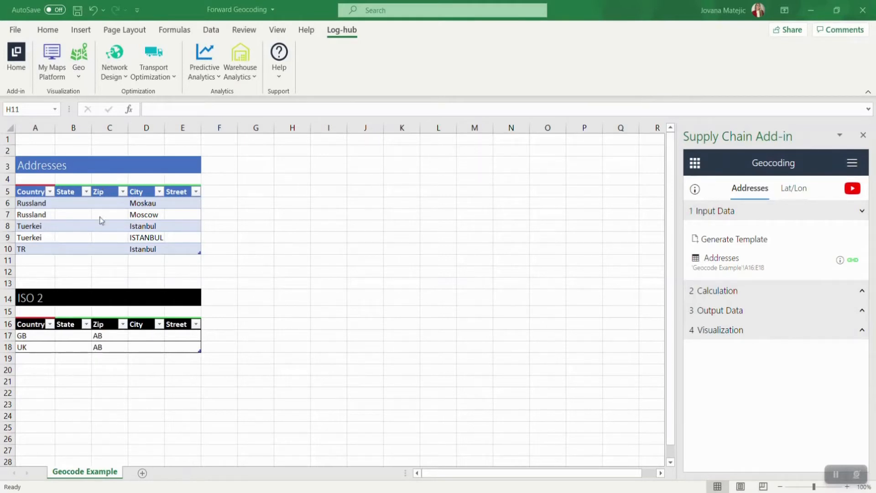
pyautogui.moveTo(103, 179)
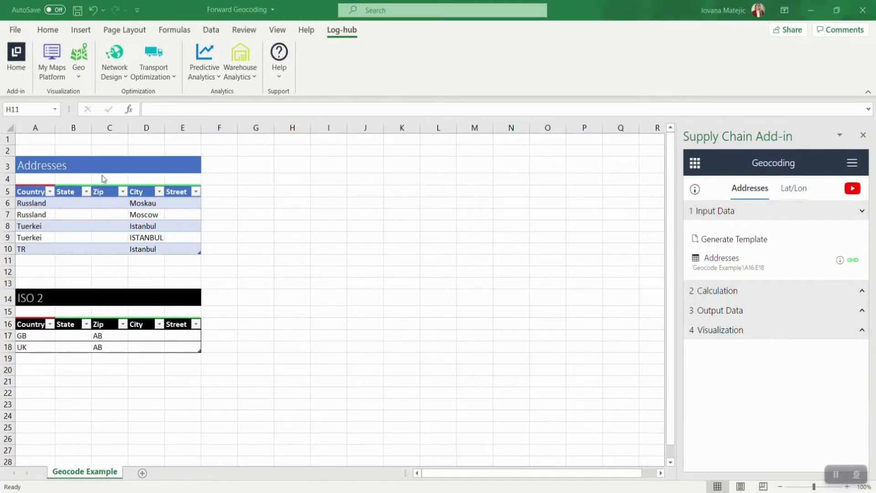
pyautogui.moveTo(139, 229)
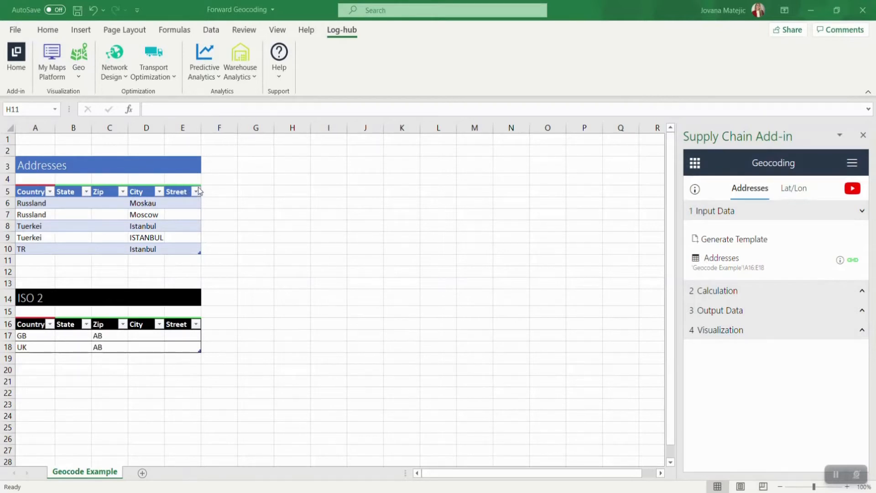
pyautogui.moveTo(263, 218)
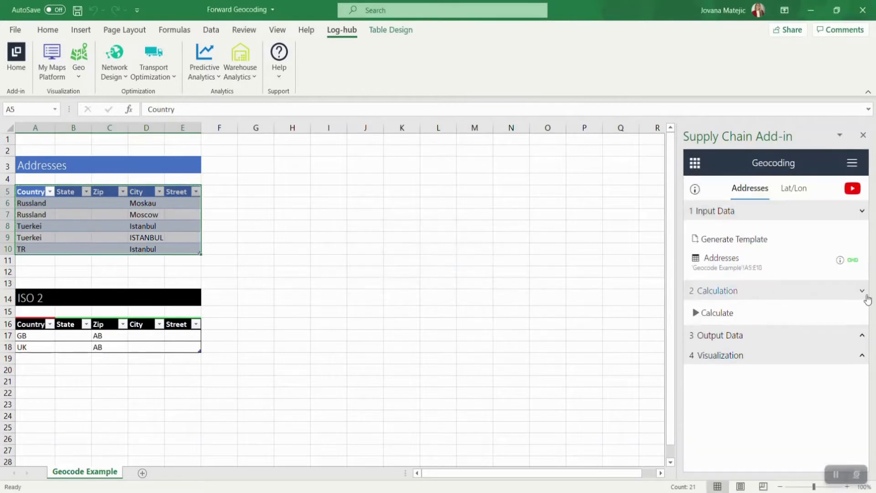
# Geocode the Addresses table and import the Result table into the sheet
pyautogui.click(717, 312)
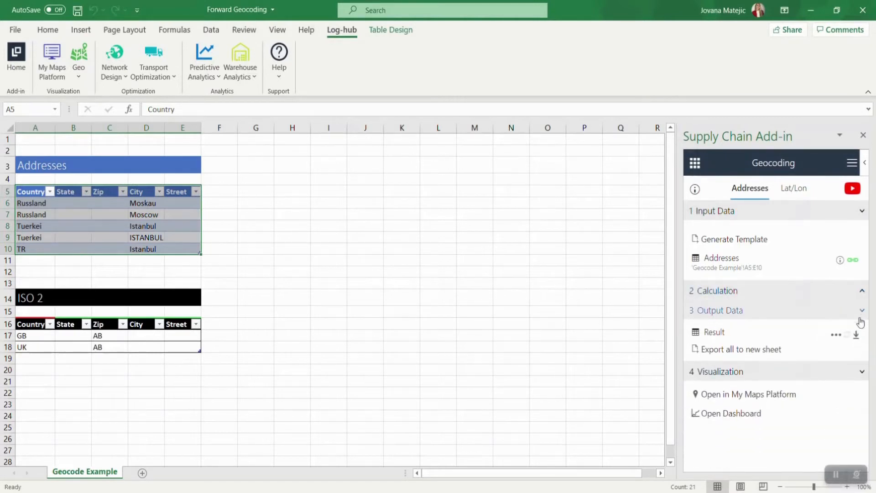
pyautogui.click(256, 191)
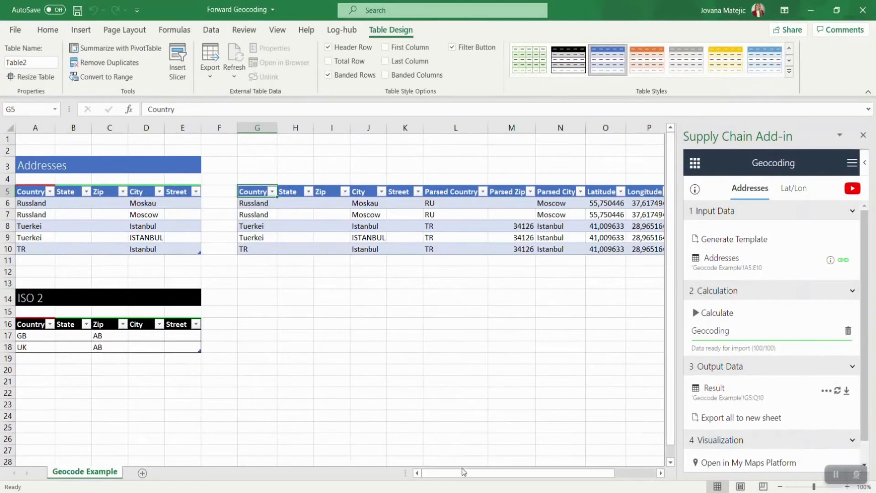
pyautogui.hscroll(3)
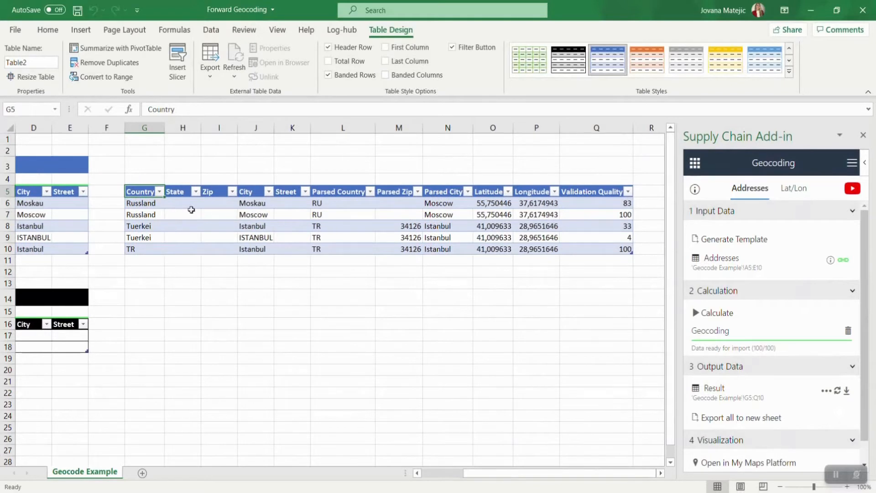
pyautogui.moveTo(257, 203)
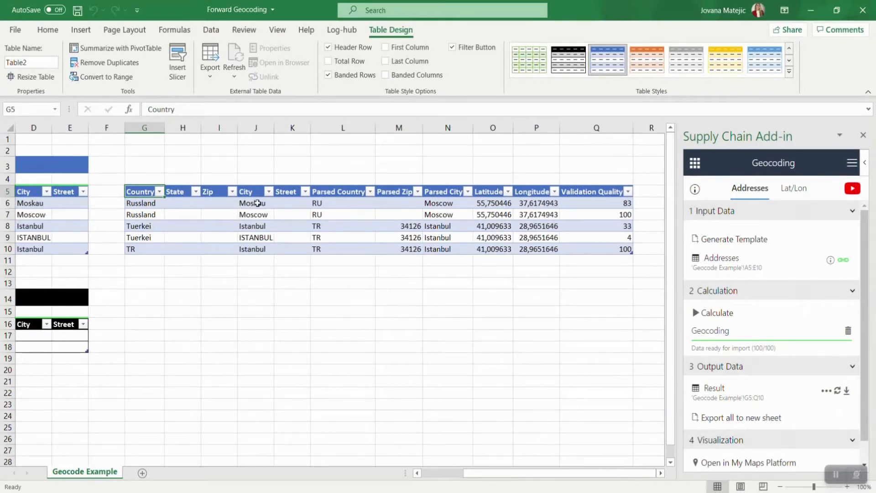
pyautogui.moveTo(276, 209)
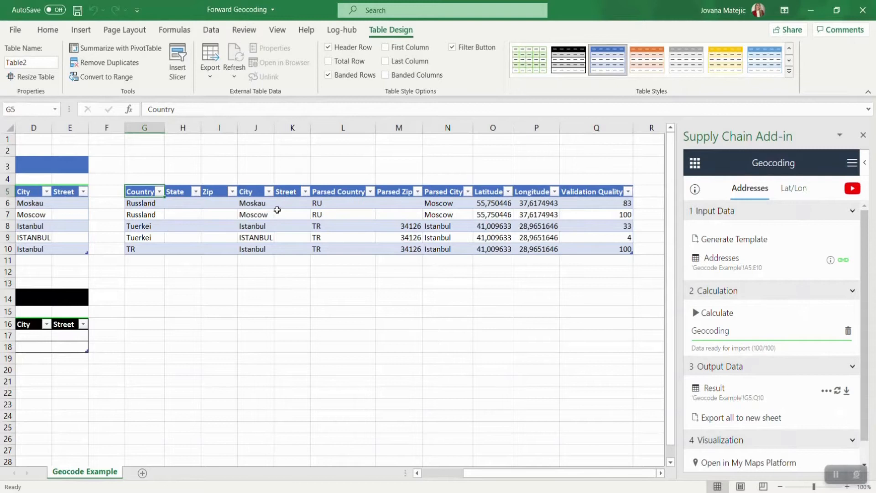
pyautogui.moveTo(346, 212)
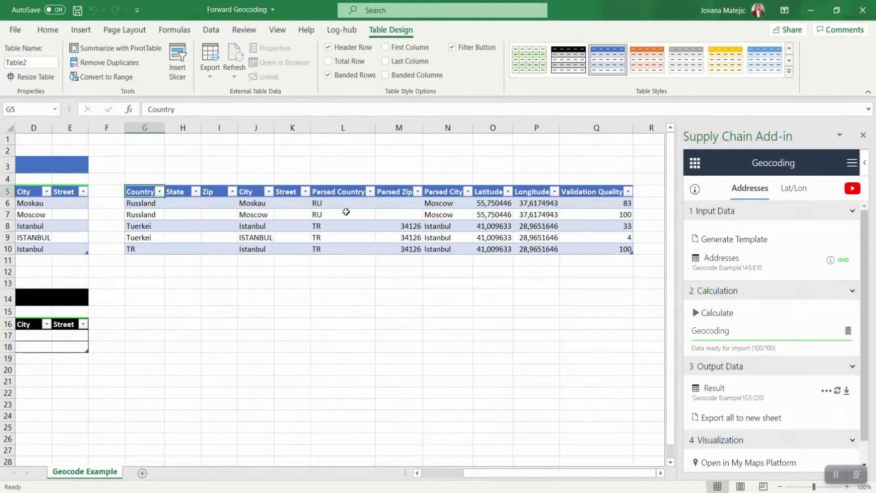
pyautogui.moveTo(352, 205)
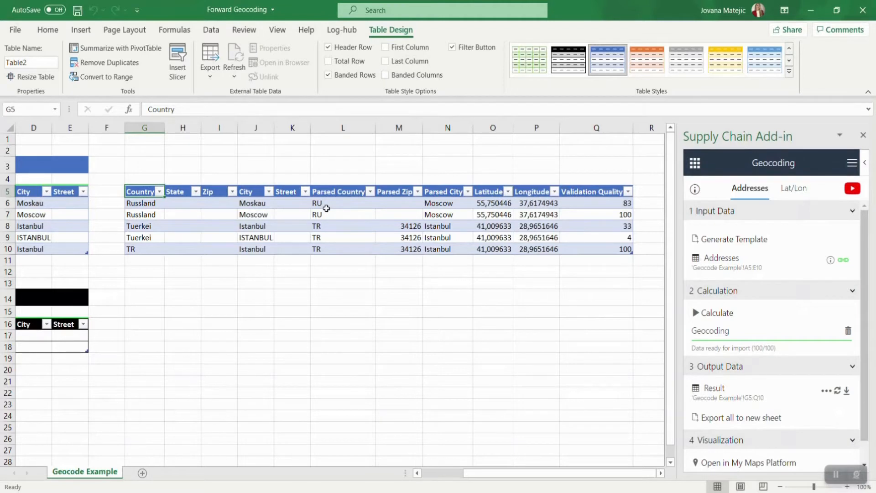
pyautogui.moveTo(459, 211)
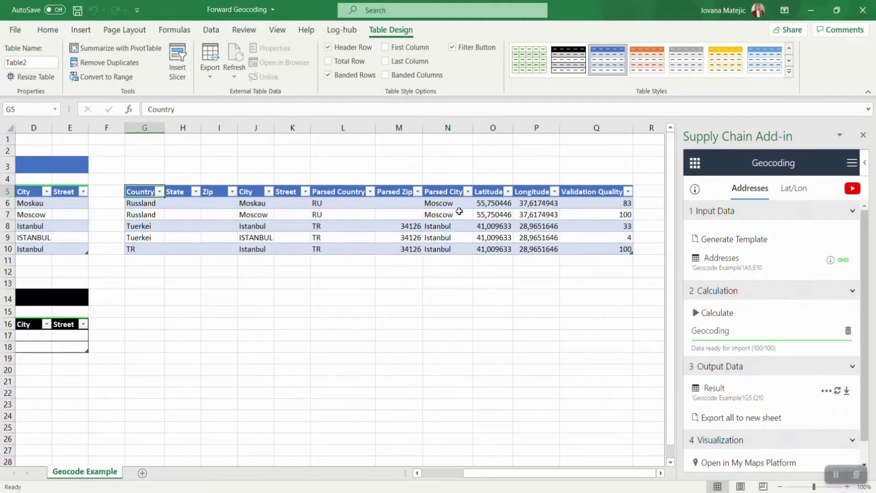
pyautogui.moveTo(447, 200)
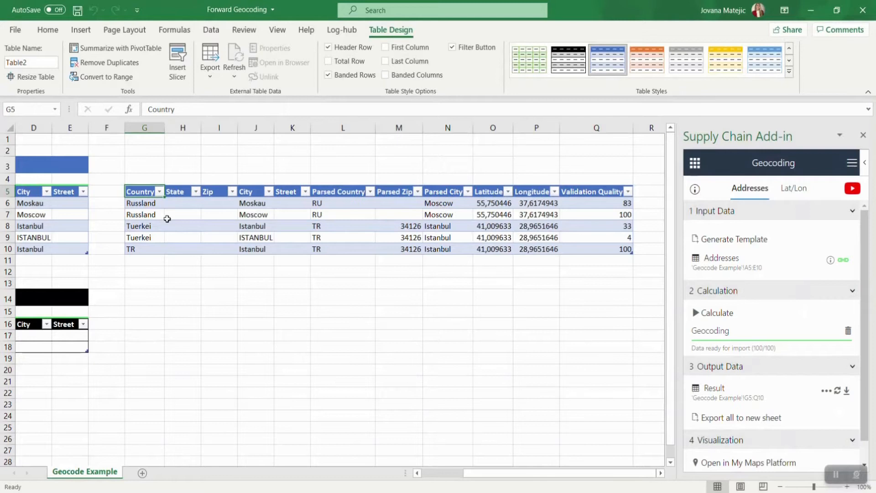
pyautogui.moveTo(288, 221)
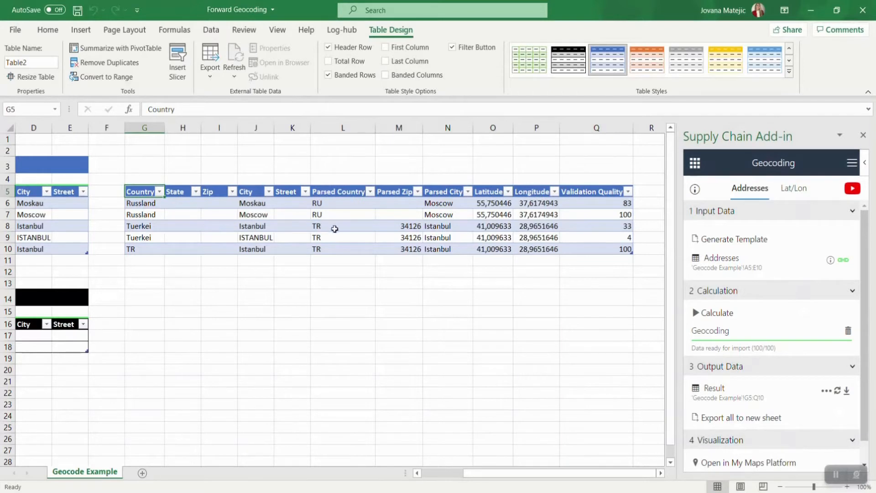
pyautogui.moveTo(534, 218)
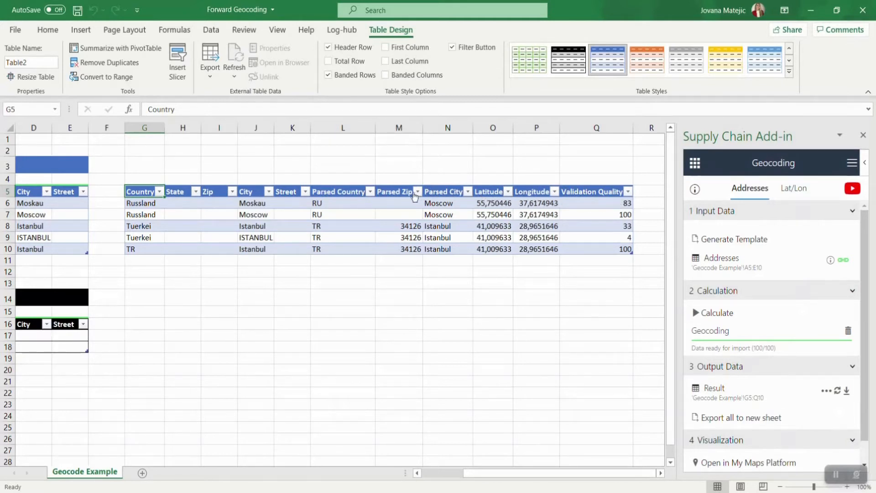
pyautogui.moveTo(608, 217)
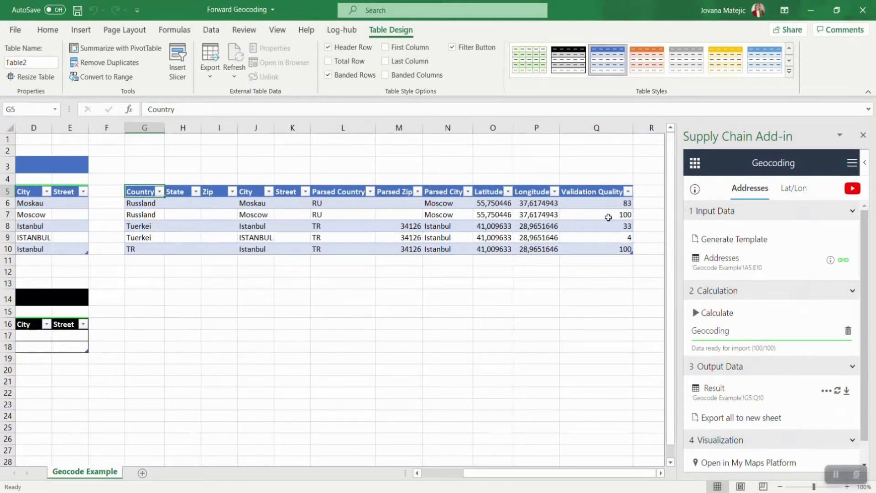
pyautogui.moveTo(610, 214)
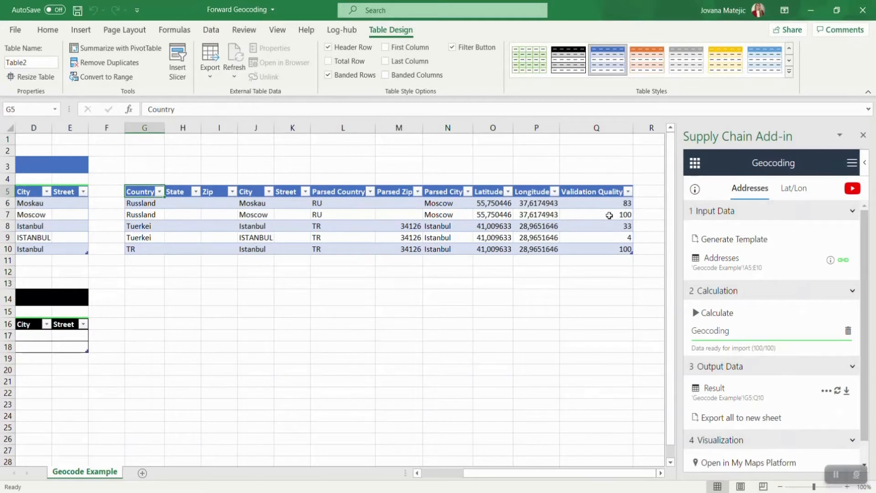
pyautogui.moveTo(580, 205)
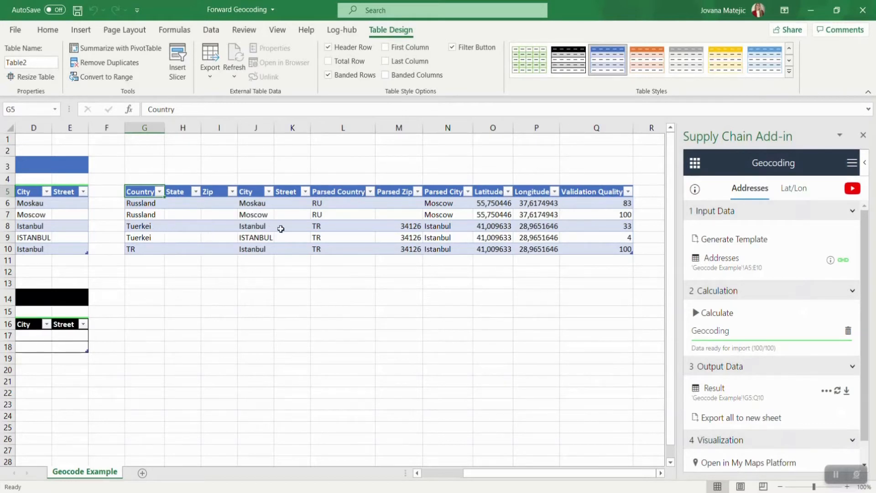
pyautogui.moveTo(285, 229)
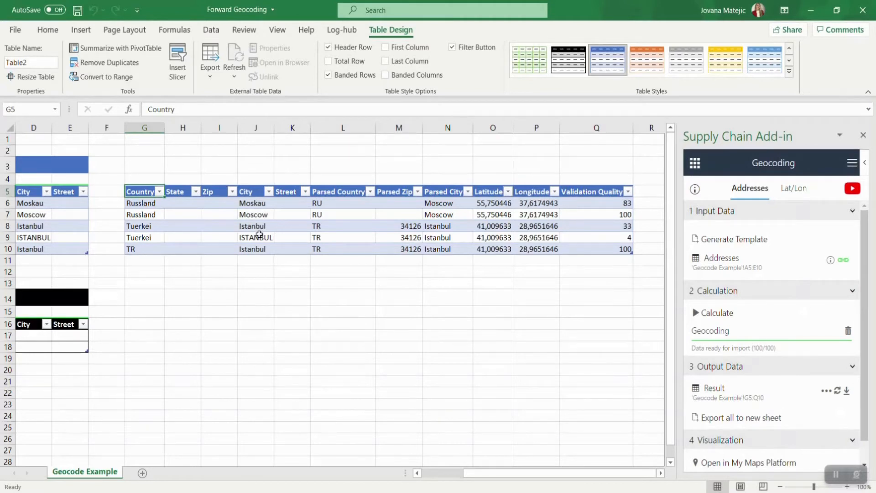
pyautogui.moveTo(266, 239)
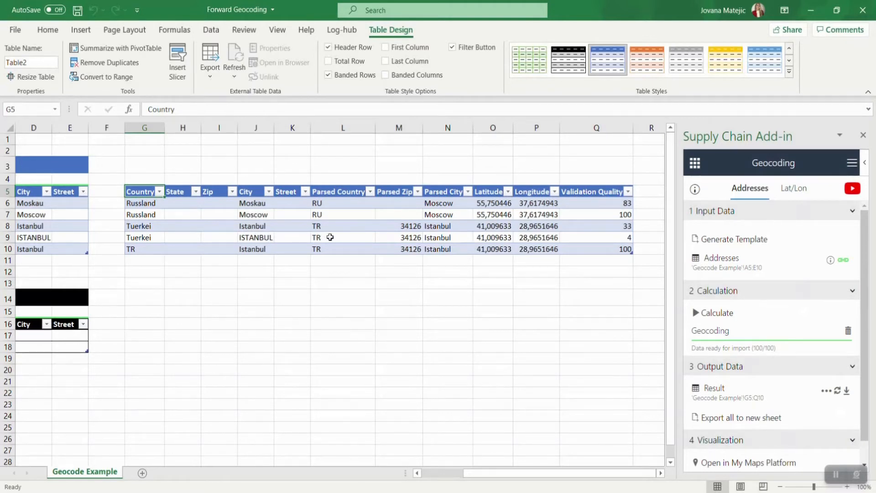
pyautogui.moveTo(376, 230)
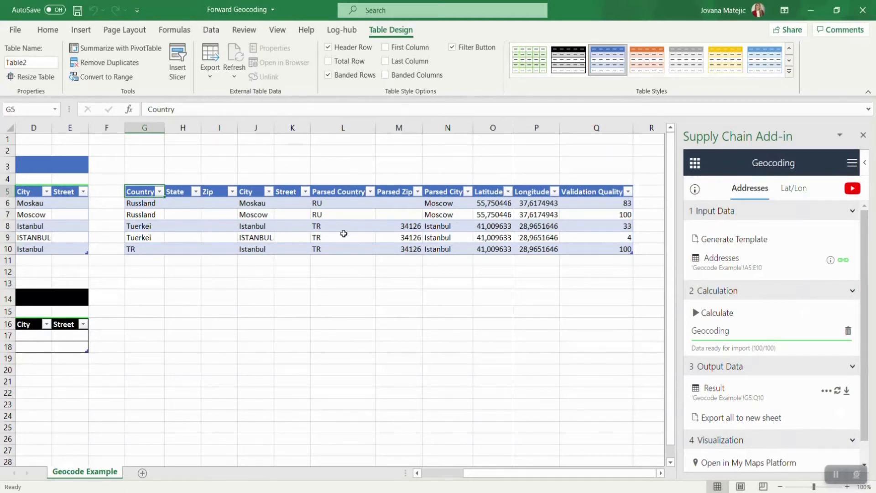
pyautogui.moveTo(382, 236)
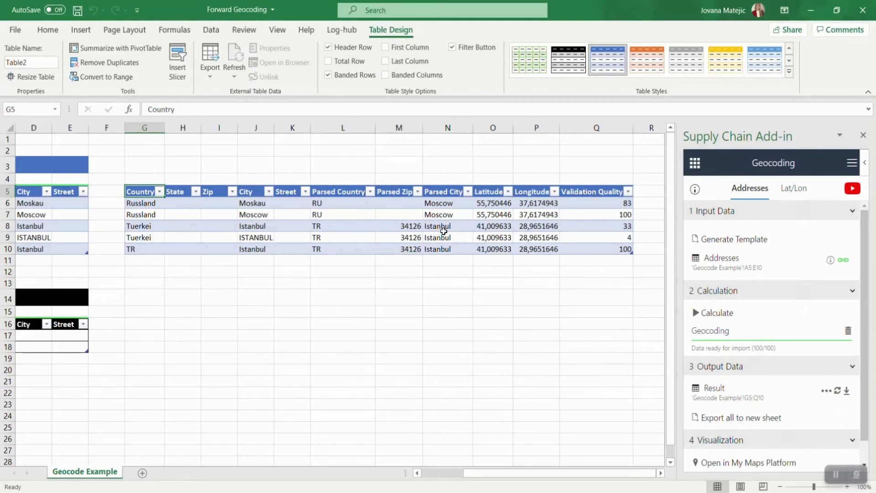
pyautogui.moveTo(607, 236)
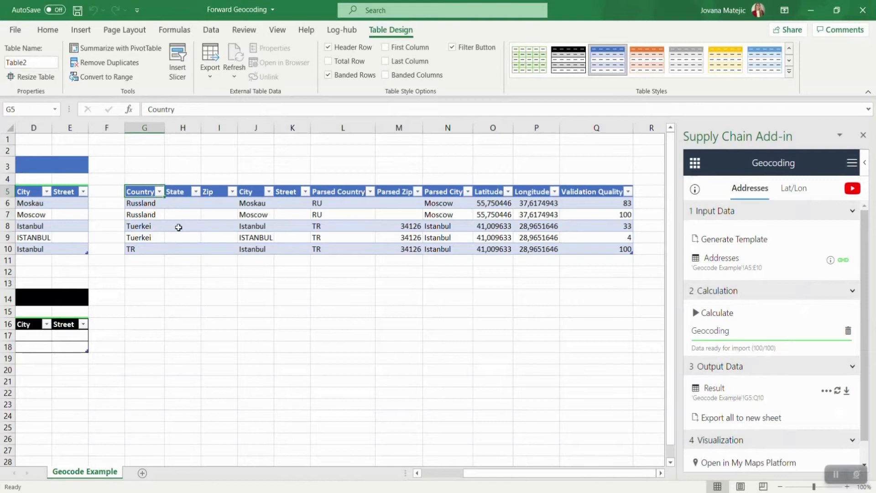
pyautogui.moveTo(268, 242)
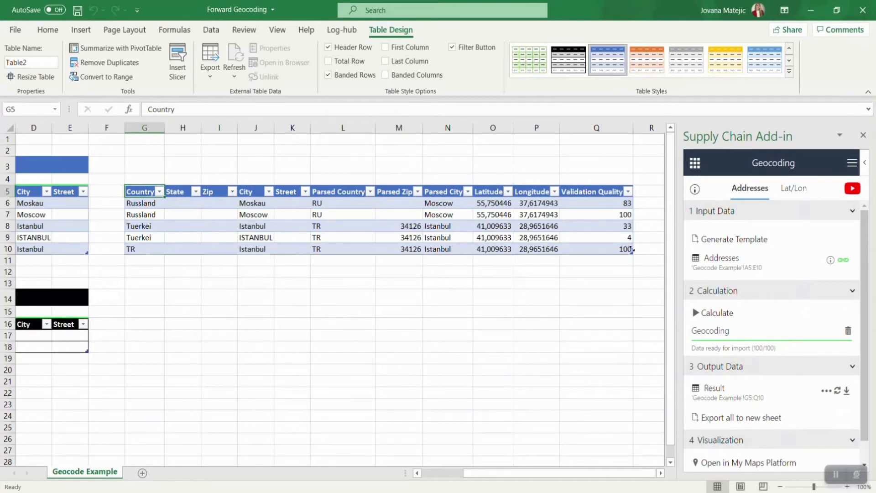
pyautogui.moveTo(451, 254)
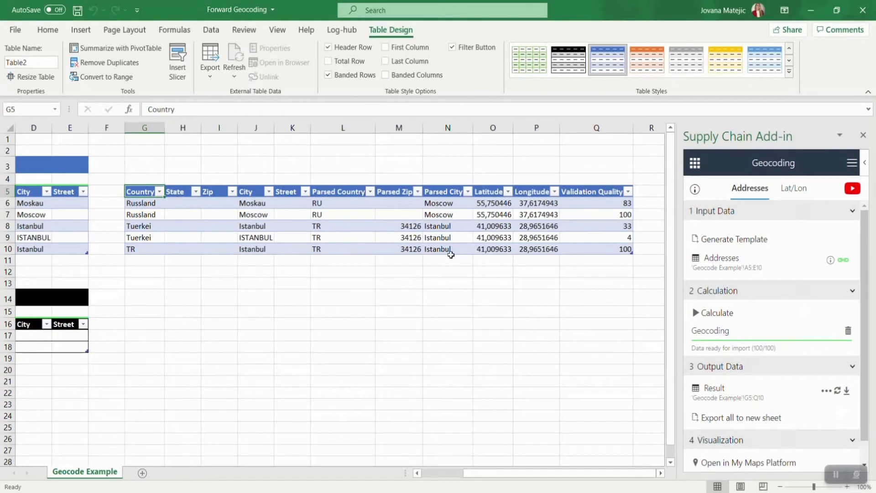
pyautogui.moveTo(480, 354)
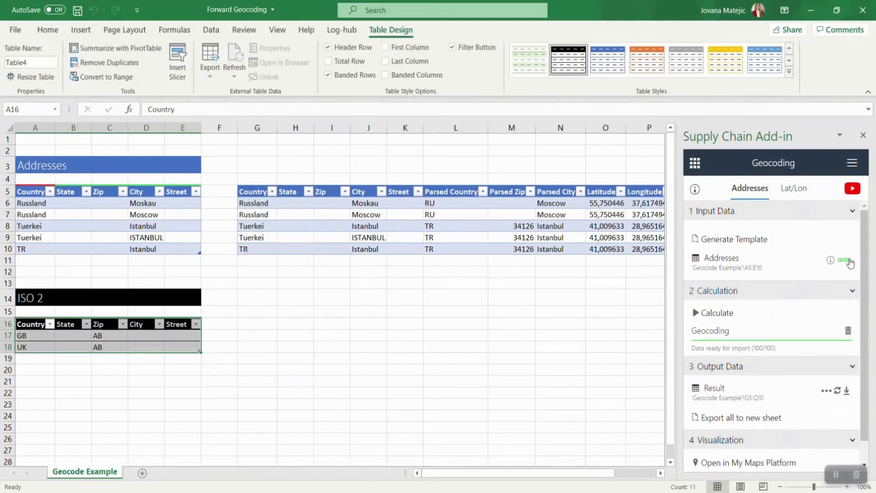
# Link the ISO 2 table A16:E18 as the Addresses input and geocode it
pyautogui.click(845, 259)
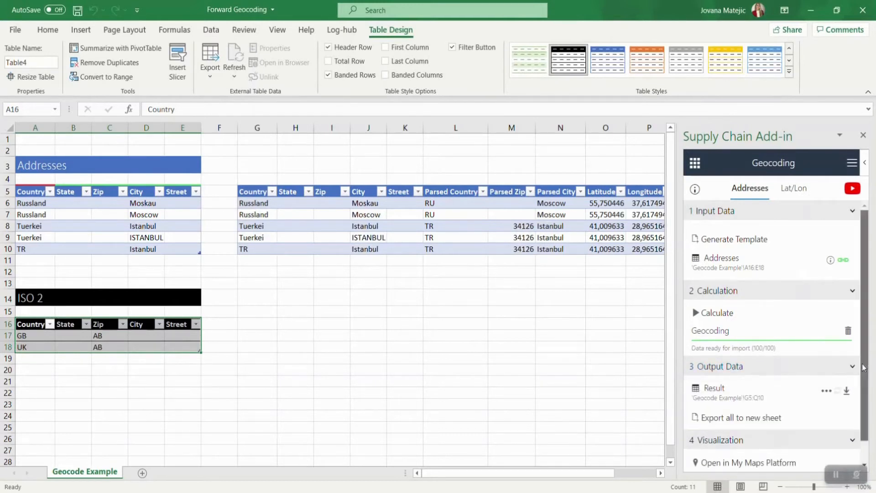
pyautogui.click(257, 324)
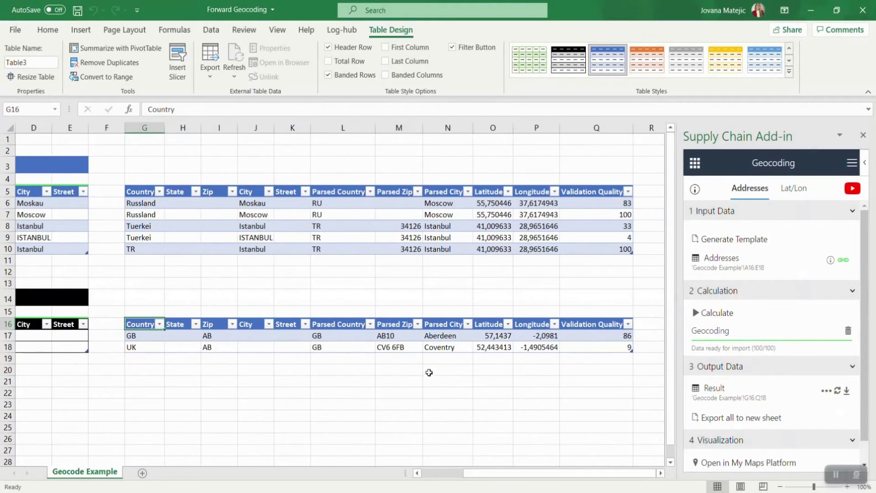
pyautogui.moveTo(263, 338)
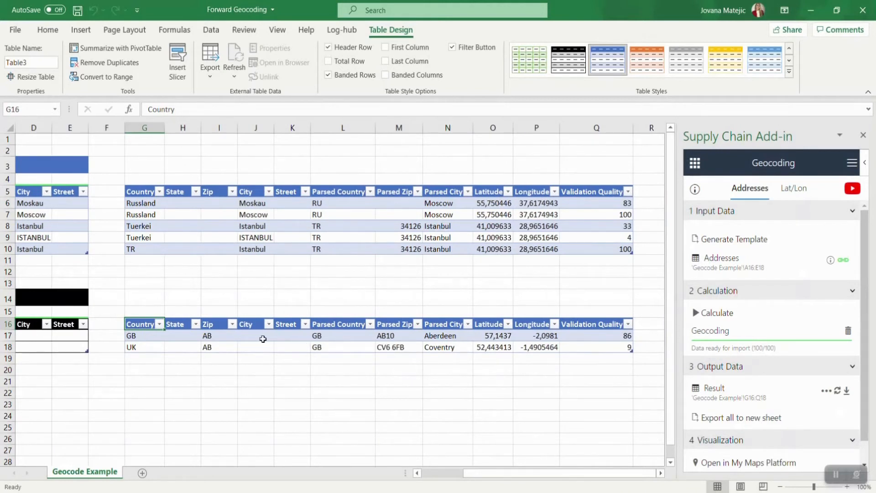
pyautogui.moveTo(345, 349)
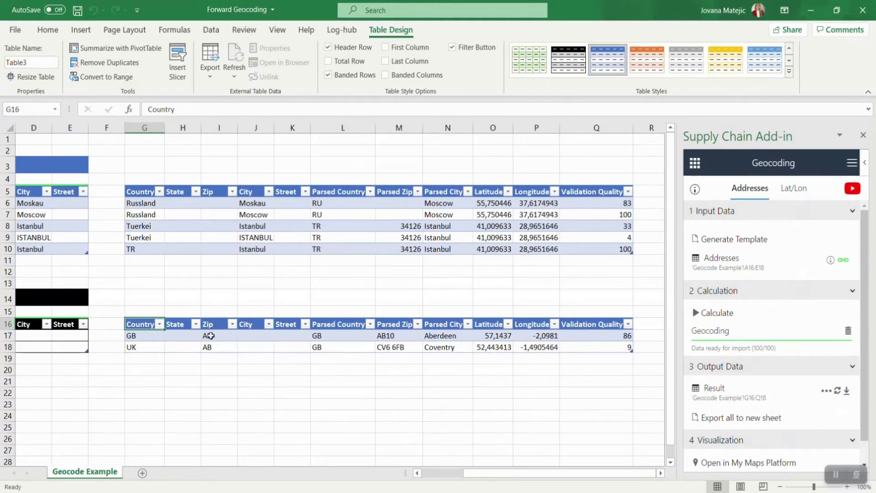
pyautogui.moveTo(233, 337)
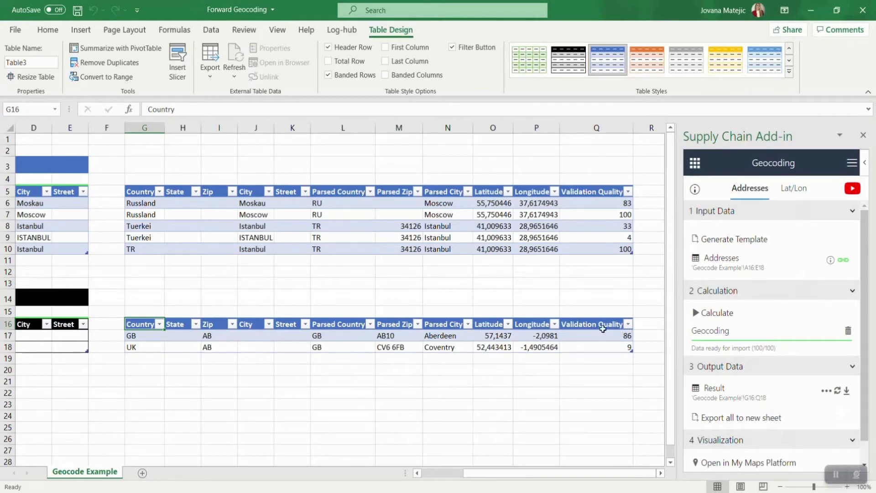
pyautogui.moveTo(324, 319)
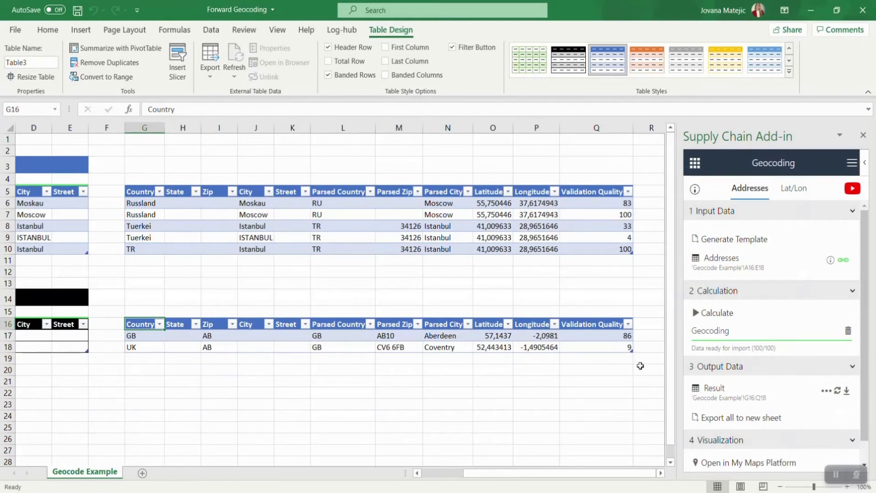
pyautogui.moveTo(471, 385)
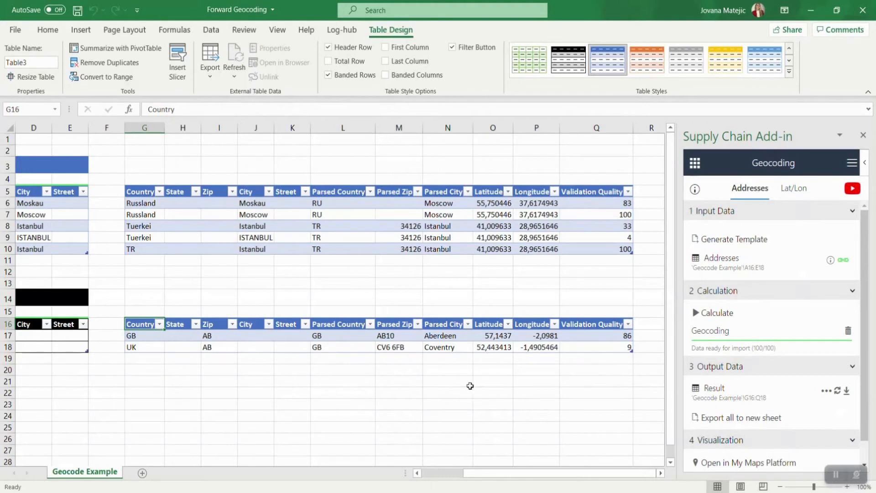
pyautogui.moveTo(280, 381)
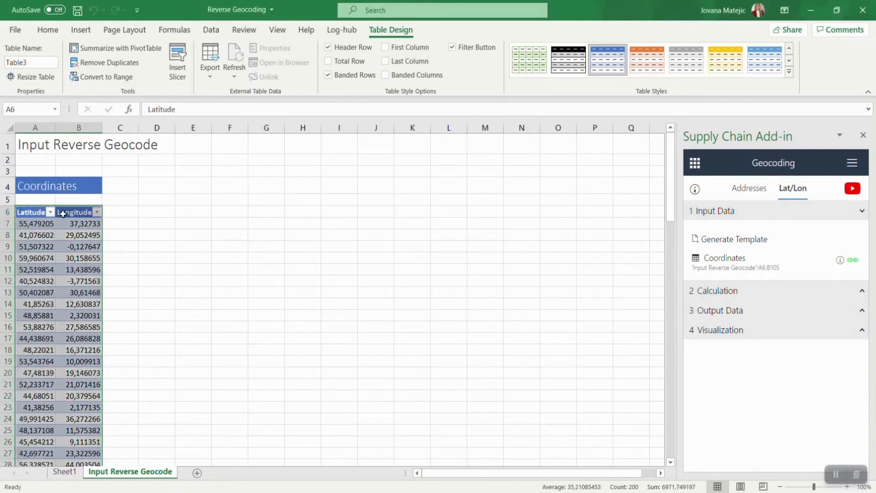
pyautogui.moveTo(782, 248)
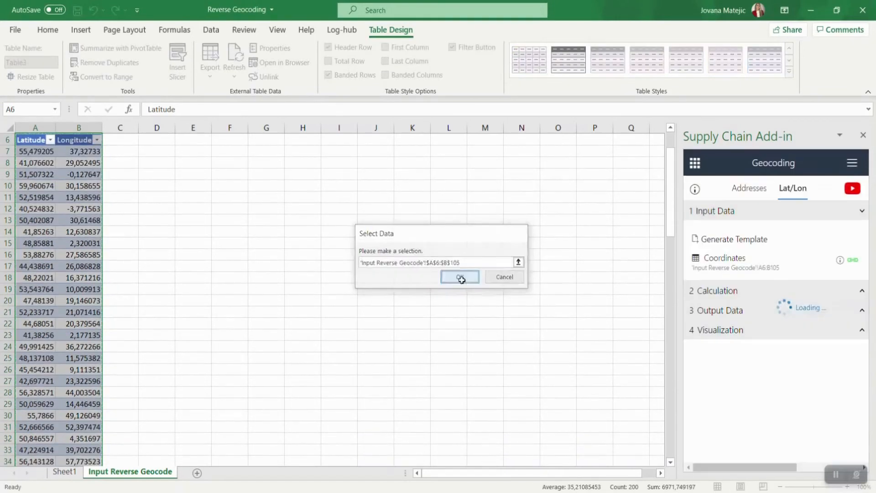
# Confirm Coordinates range A6:B105 and import reverse-geocode results into a new sheet
pyautogui.click(459, 278)
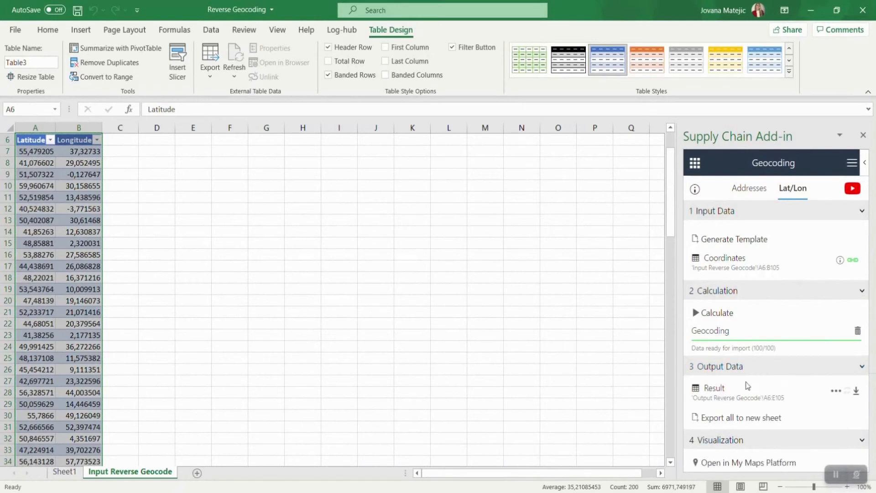
pyautogui.click(228, 472)
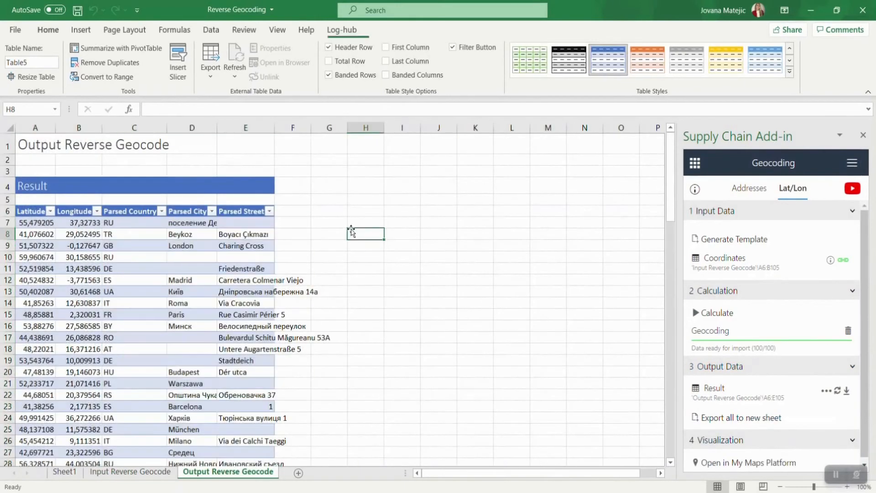
# Collapse the Input Data, Calculation and Output Data sections in the Log-hub pane
pyautogui.click(47, 30)
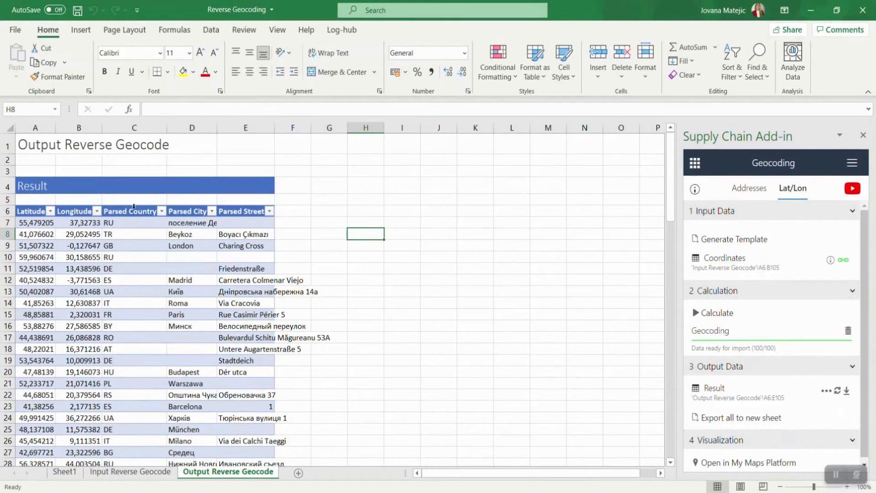
pyautogui.moveTo(207, 234)
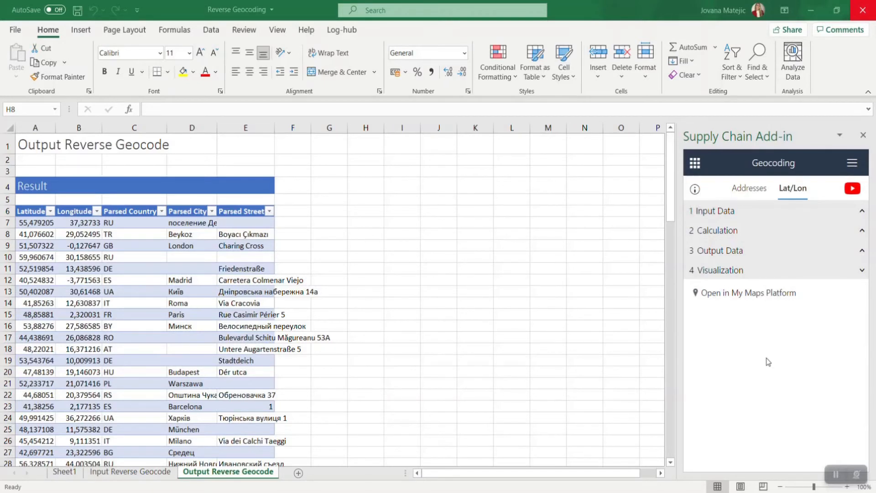
# Open the reverse-geocoded results in My Maps Platform and view one location's details
pyautogui.click(365, 234)
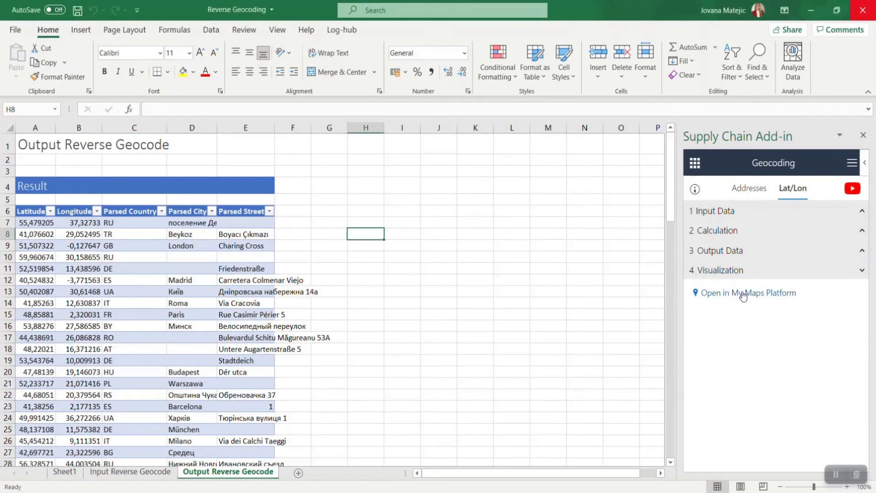
pyautogui.moveTo(581, 341)
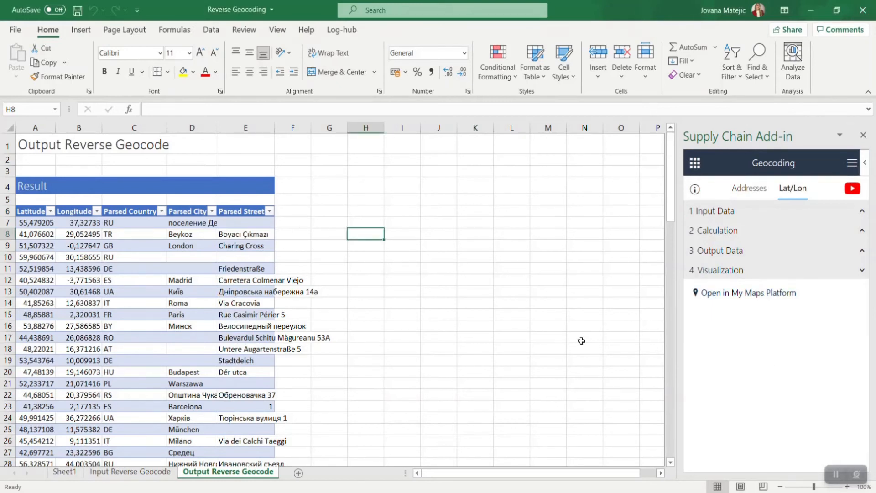
pyautogui.click(749, 292)
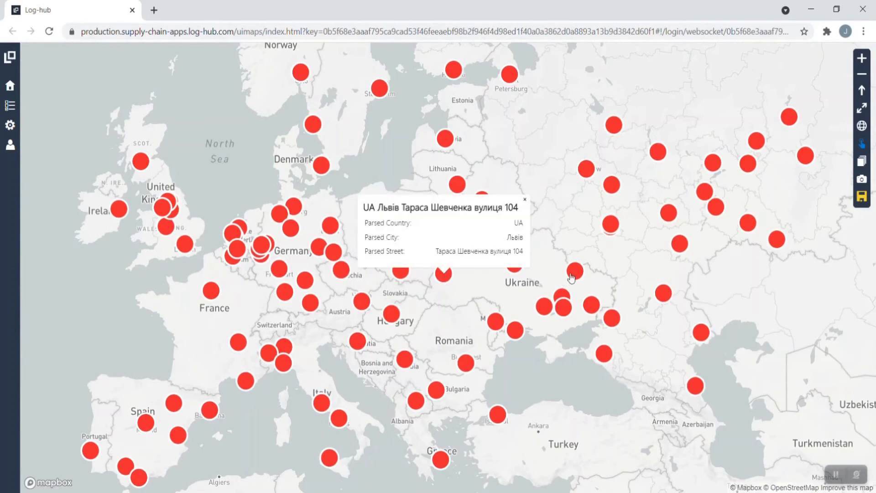
# Inspect the Харків, Sthlm and Essen marker popups, then close popups including Львів
pyautogui.click(573, 277)
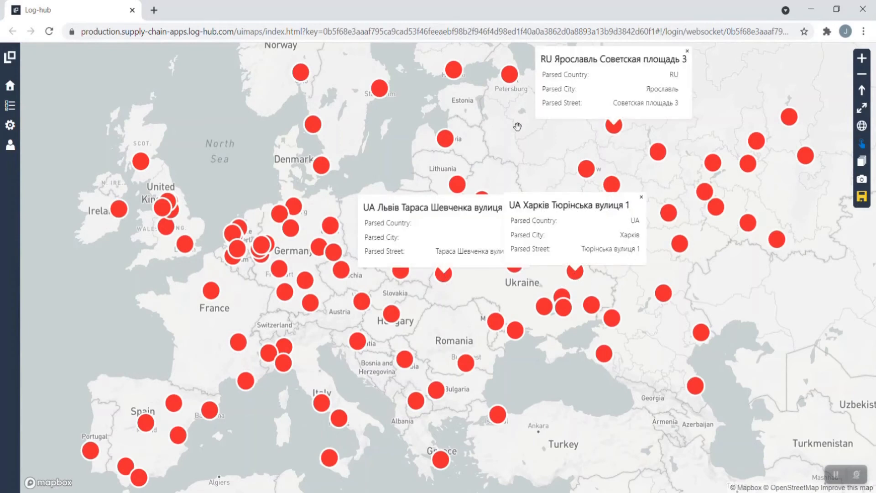
pyautogui.click(380, 88)
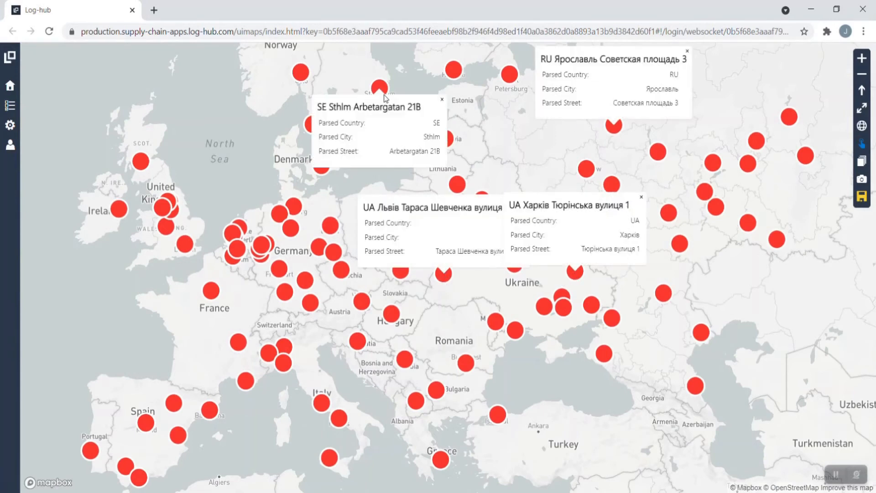
pyautogui.click(266, 247)
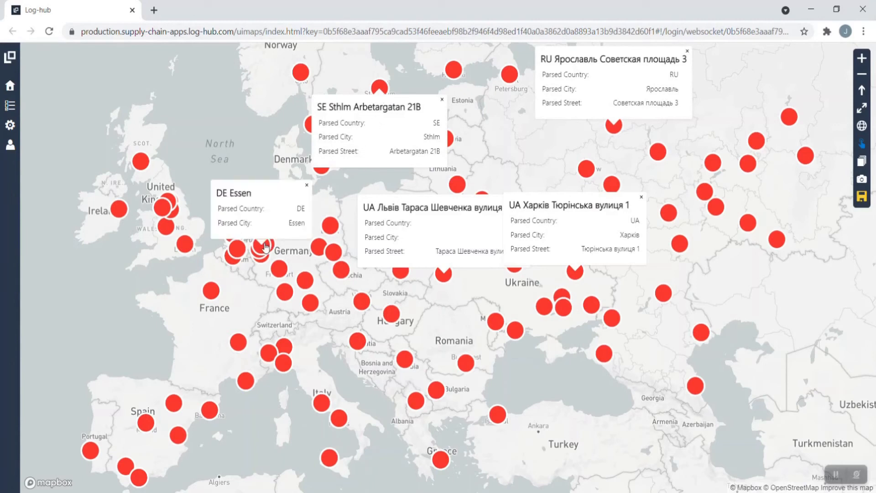
pyautogui.click(307, 185)
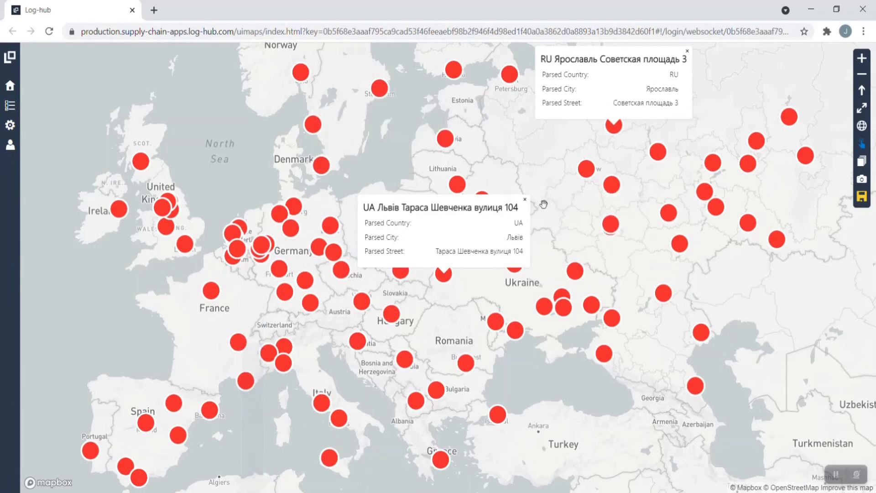
pyautogui.click(525, 200)
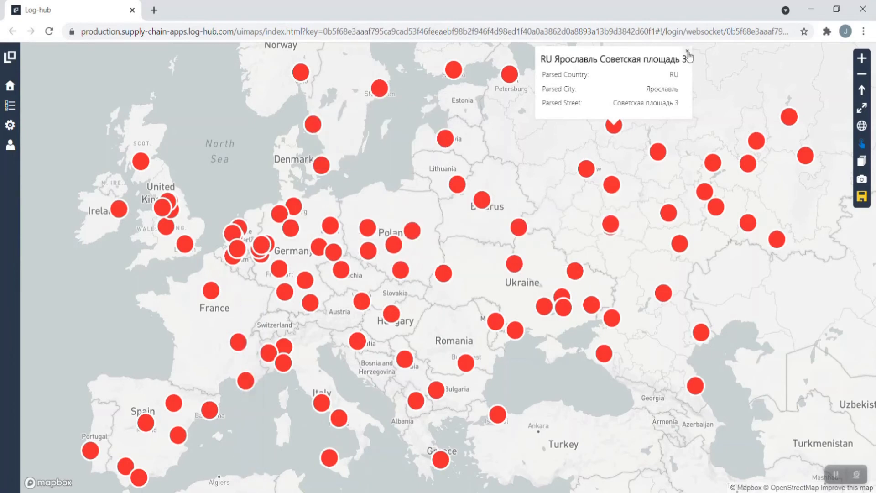